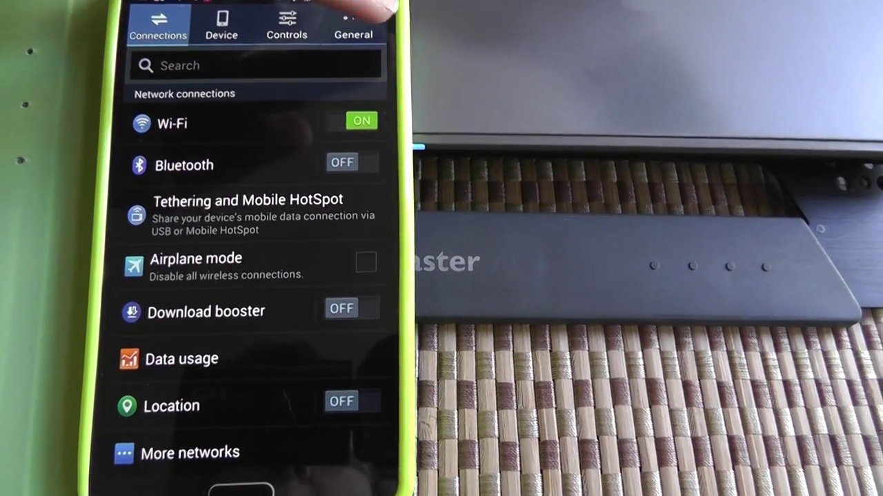
Open the General tab and scroll its device manager list to Power saving mode and Storage
click(353, 20)
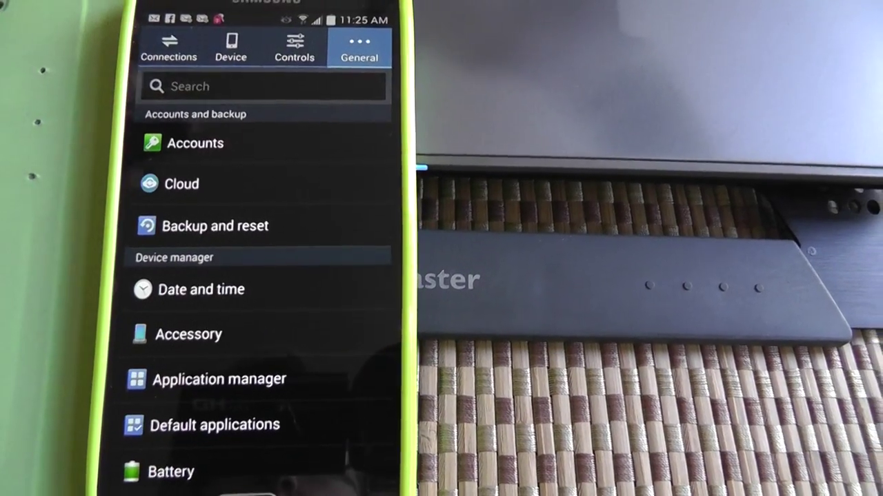
scroll(down, 3)
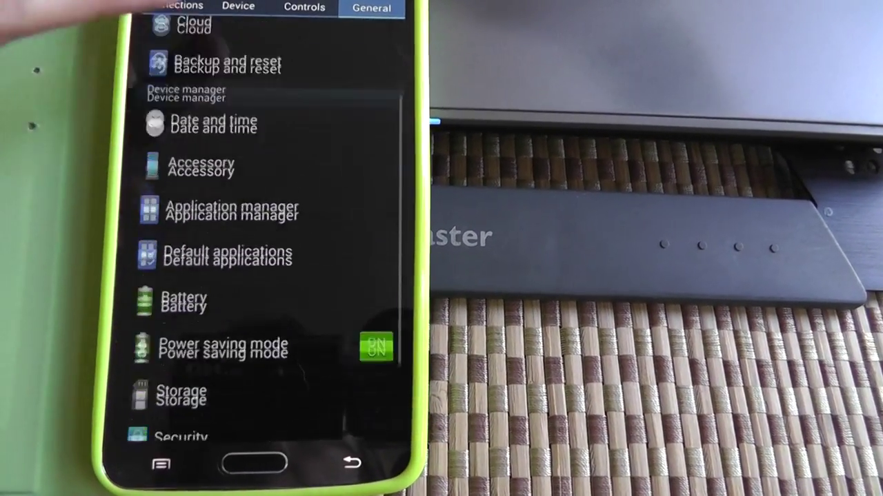